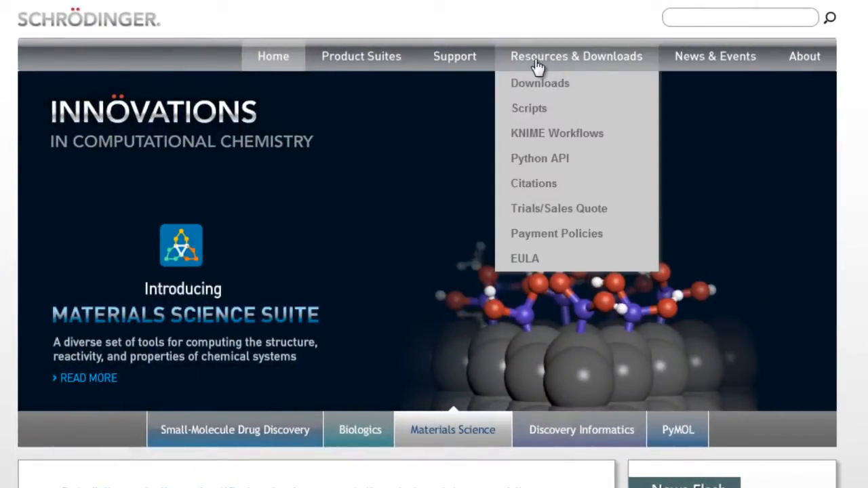
Go to the Downloads page and log on with the account e-mail and password
{"action": "left_click", "coordinate": [539, 83]}
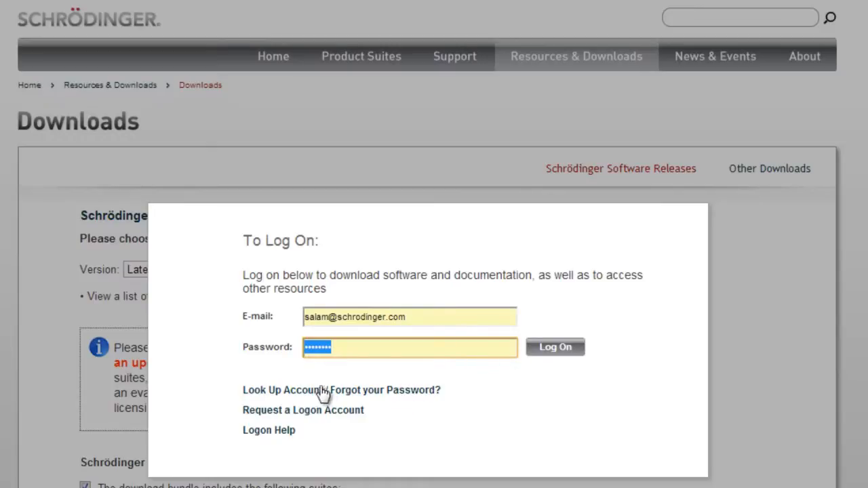
{"action": "mouse_move", "coordinate": [427, 394]}
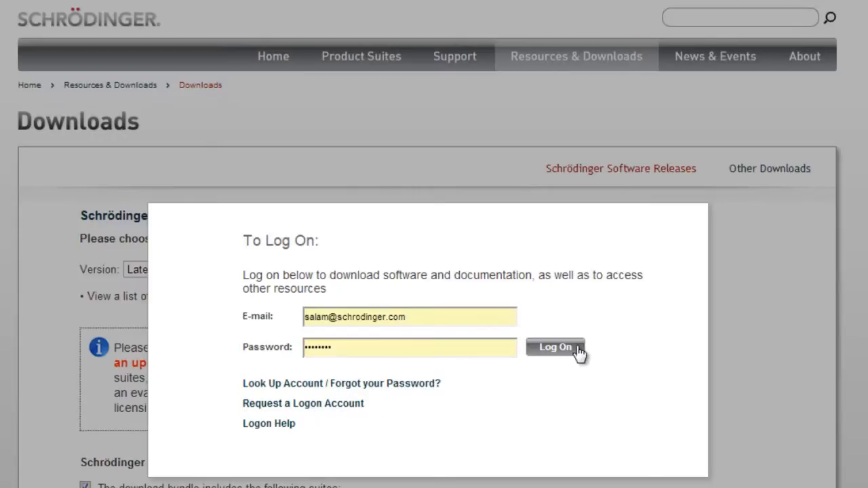
{"action": "left_click", "coordinate": [252, 268]}
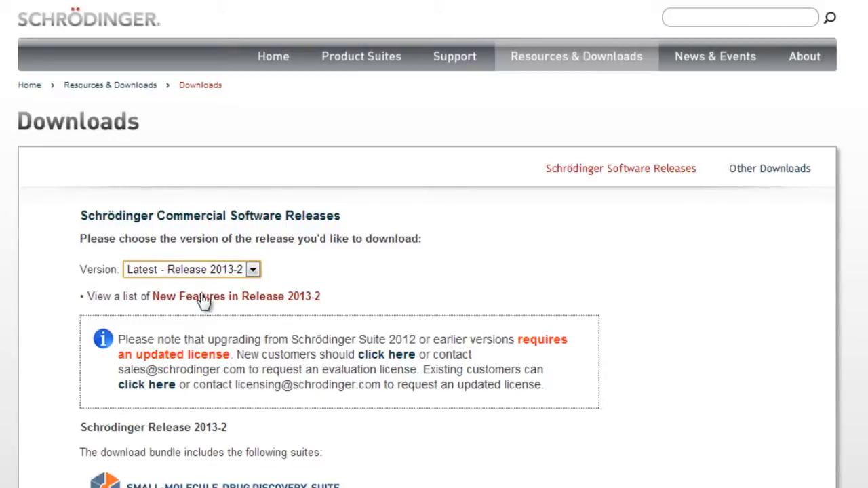
{"action": "left_click", "coordinate": [236, 296]}
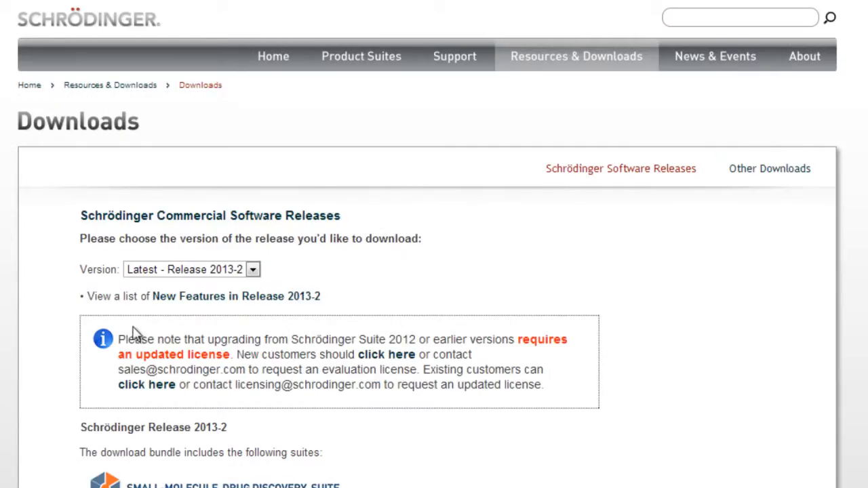
{"action": "mouse_move", "coordinate": [269, 312]}
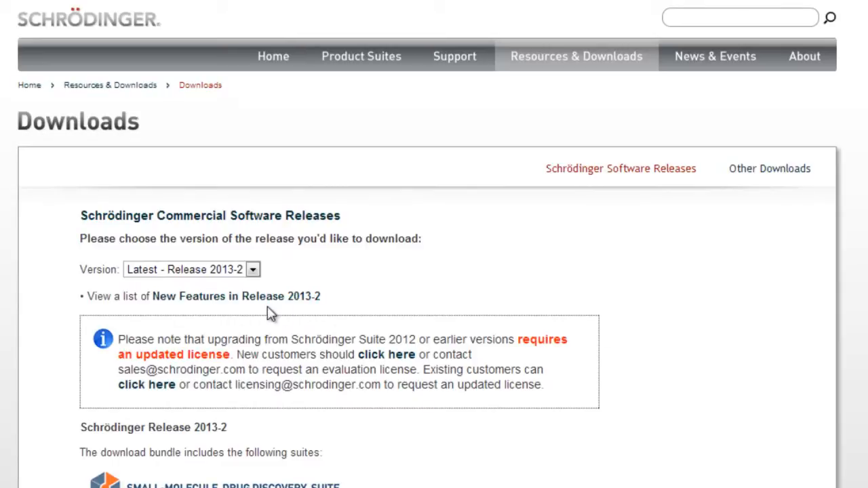
{"action": "mouse_move", "coordinate": [392, 418]}
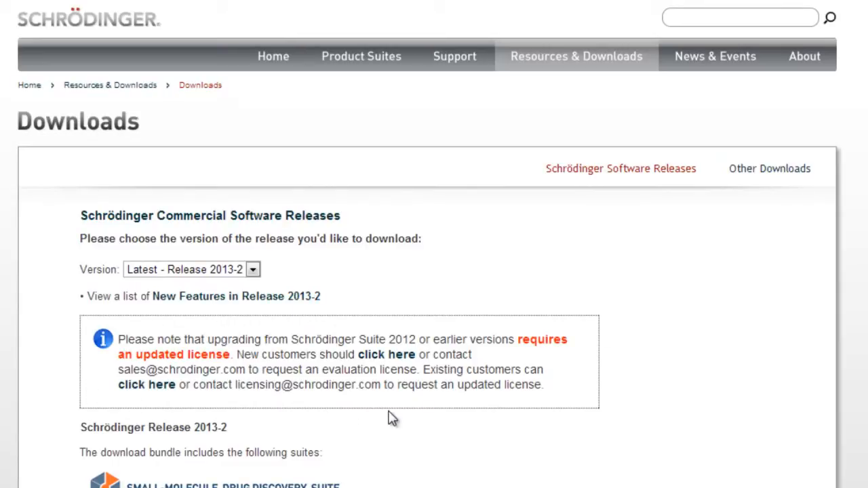
{"action": "mouse_move", "coordinate": [404, 386]}
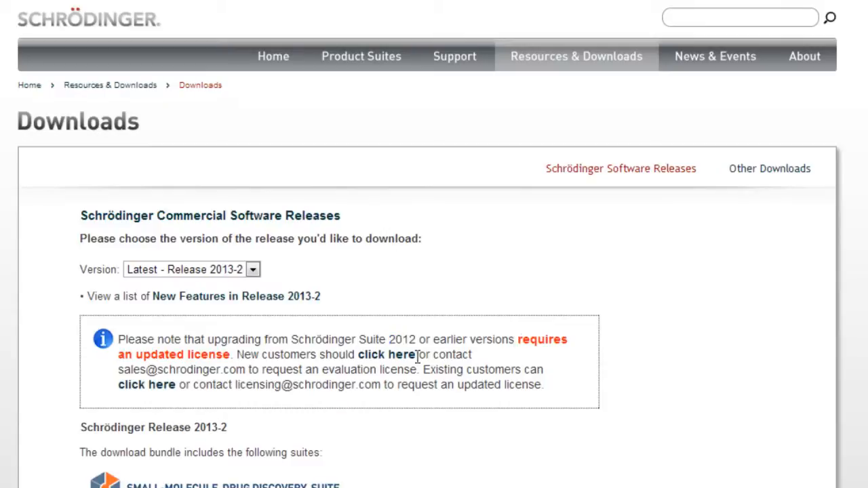
{"action": "scroll", "scroll_direction": "down", "scroll_amount": 3}
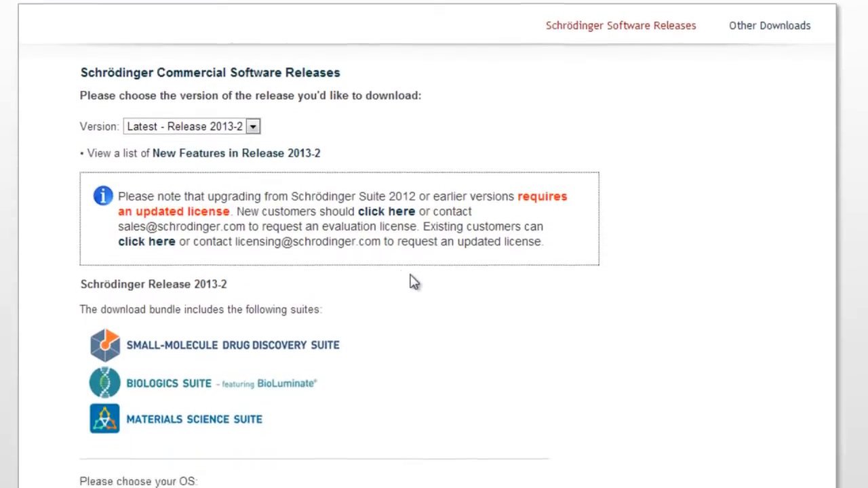
{"action": "scroll", "scroll_direction": "down", "scroll_amount": 3}
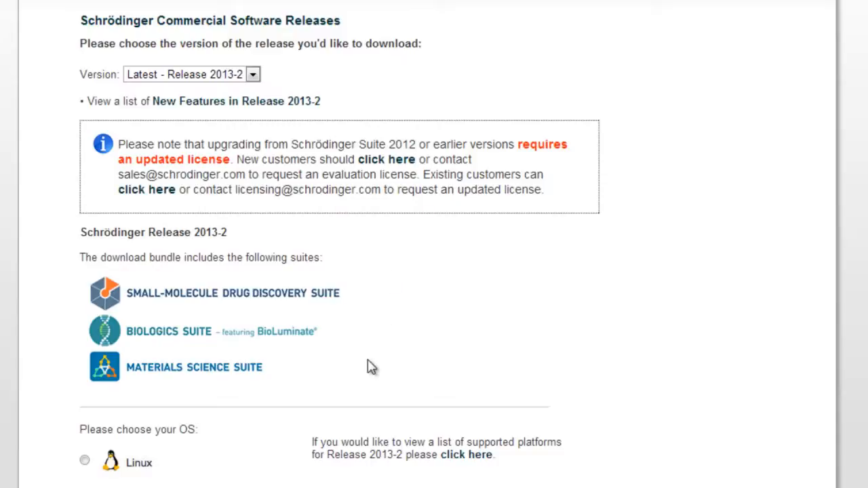
{"action": "mouse_move", "coordinate": [330, 388]}
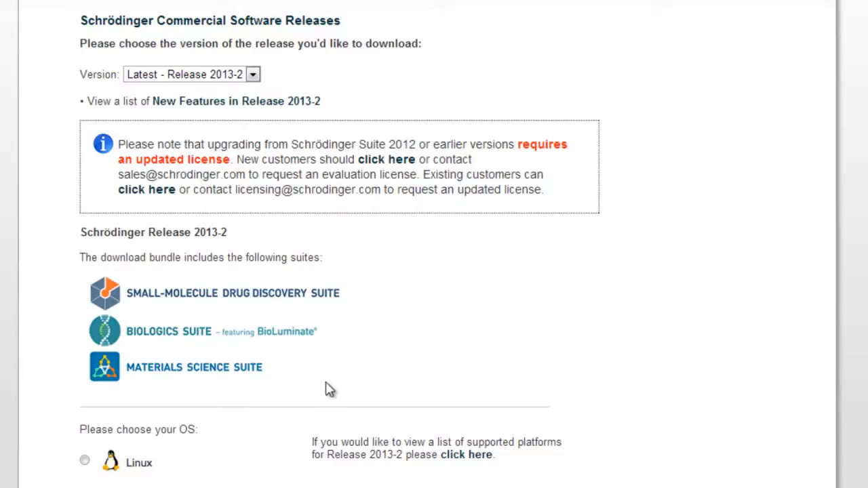
{"action": "mouse_move", "coordinate": [311, 394]}
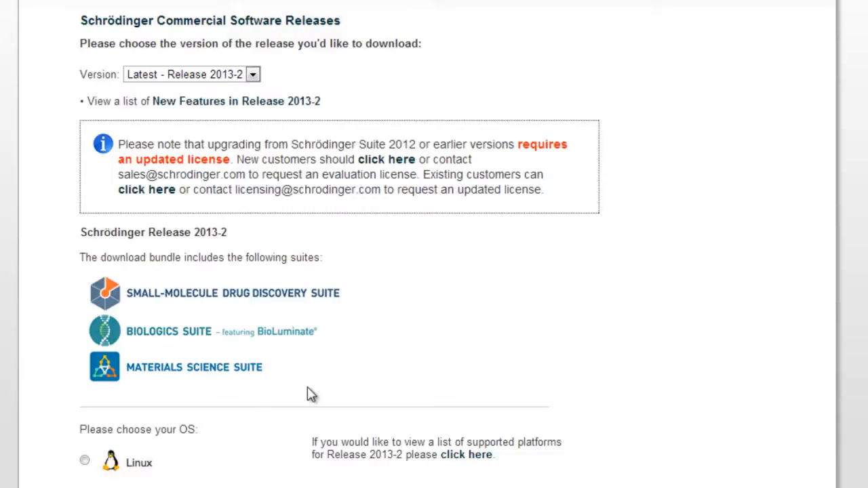
{"action": "mouse_move", "coordinate": [323, 389]}
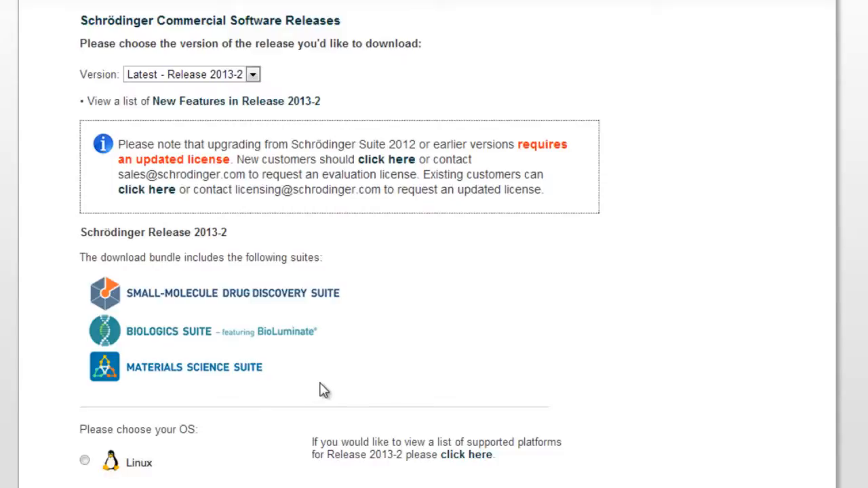
{"action": "scroll", "scroll_direction": "down", "scroll_amount": 3}
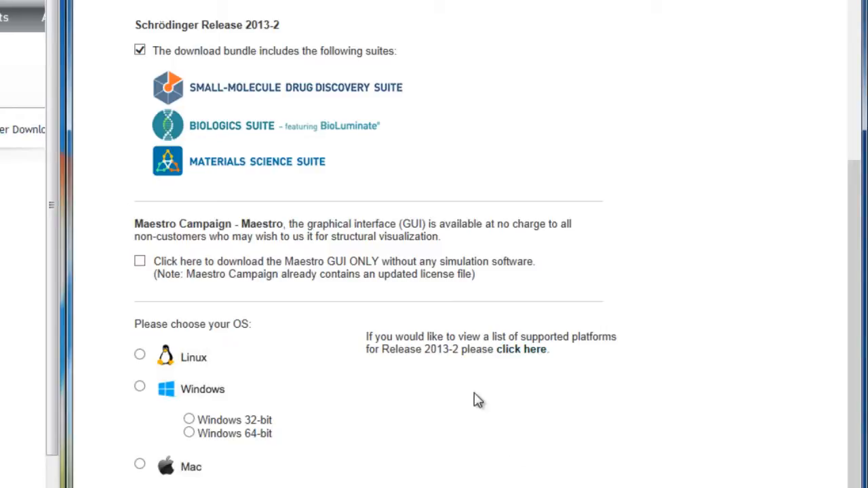
{"action": "mouse_move", "coordinate": [274, 224]}
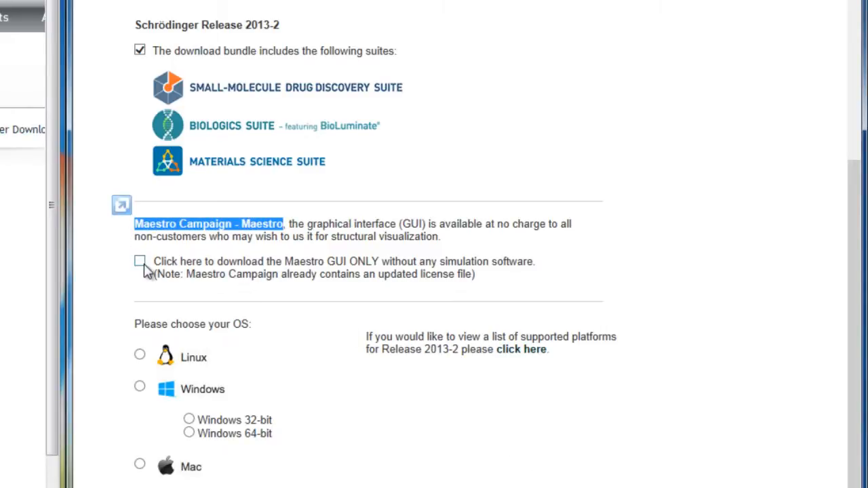
Tick the 'download the Maestro GUI ONLY' checkbox, greying out the full suite bundle
{"action": "left_click", "coordinate": [140, 261]}
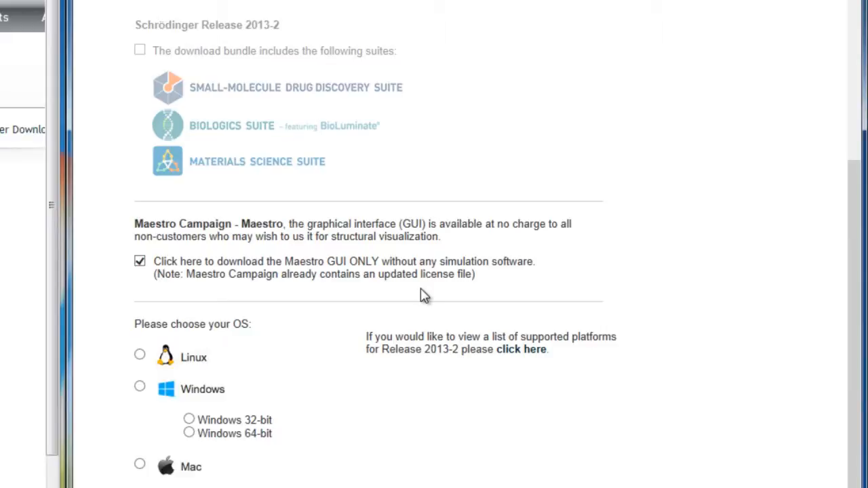
{"action": "mouse_move", "coordinate": [148, 59]}
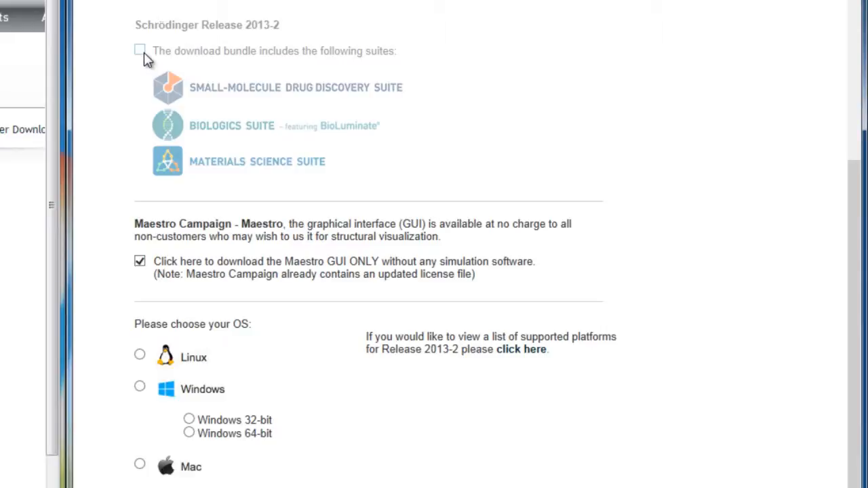
{"action": "scroll", "scroll_direction": "down", "scroll_amount": 3}
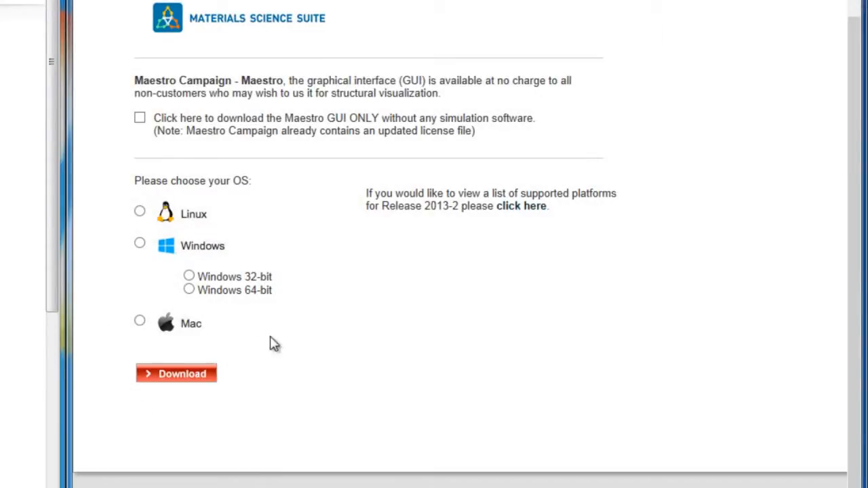
Choose Windows 64-bit and start the Release 2013-2 download, reaching the thank-you page
{"action": "left_click", "coordinate": [140, 243]}
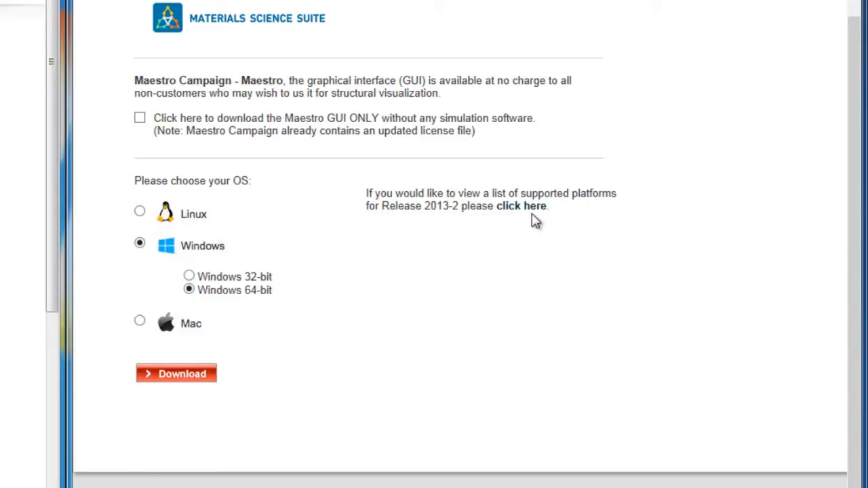
{"action": "left_click", "coordinate": [176, 375]}
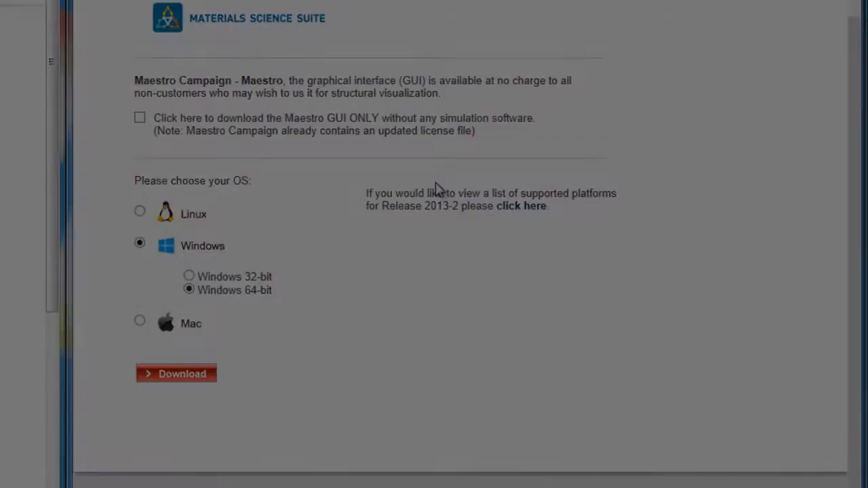
{"action": "left_click", "coordinate": [177, 374]}
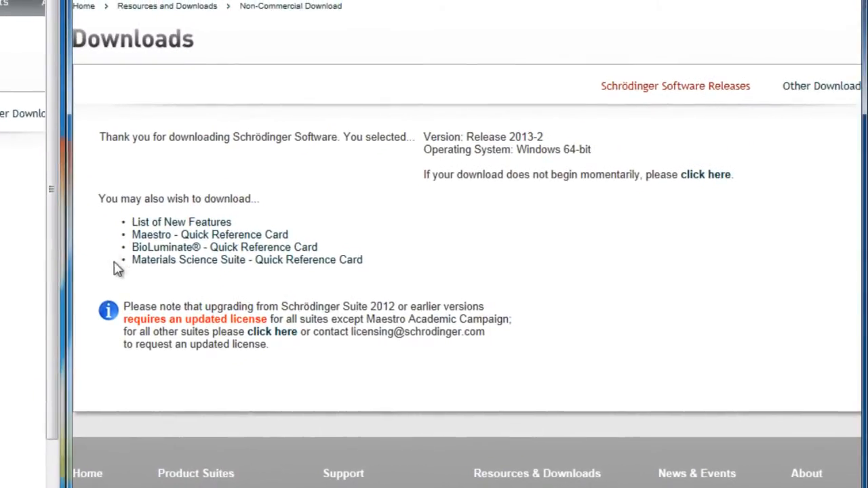